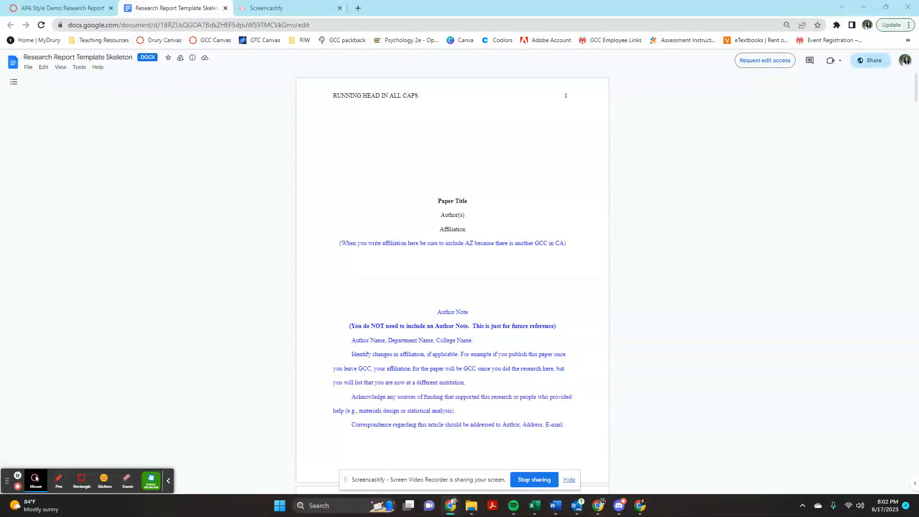
pyautogui.moveTo(764, 60)
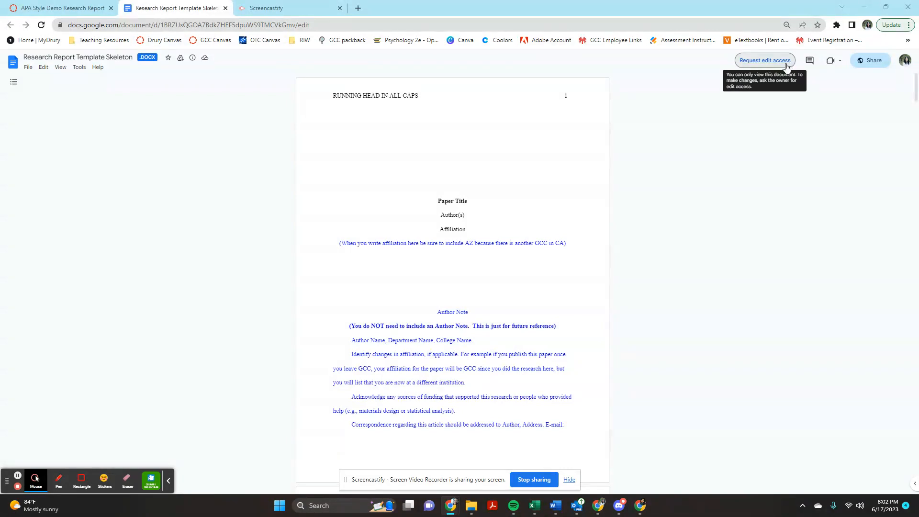
pyautogui.moveTo(437, 334)
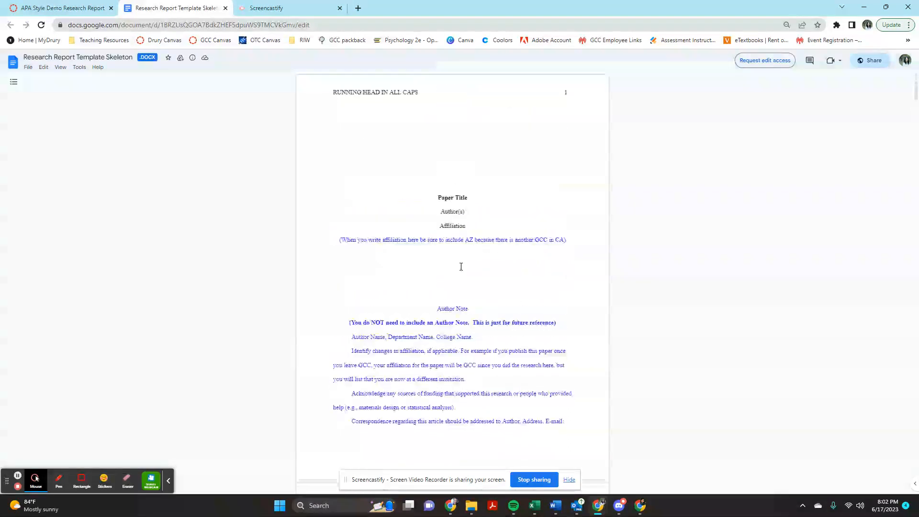
# - Bring up the File menu's Make a copy dialog for the research report template
pyautogui.scroll(-3)
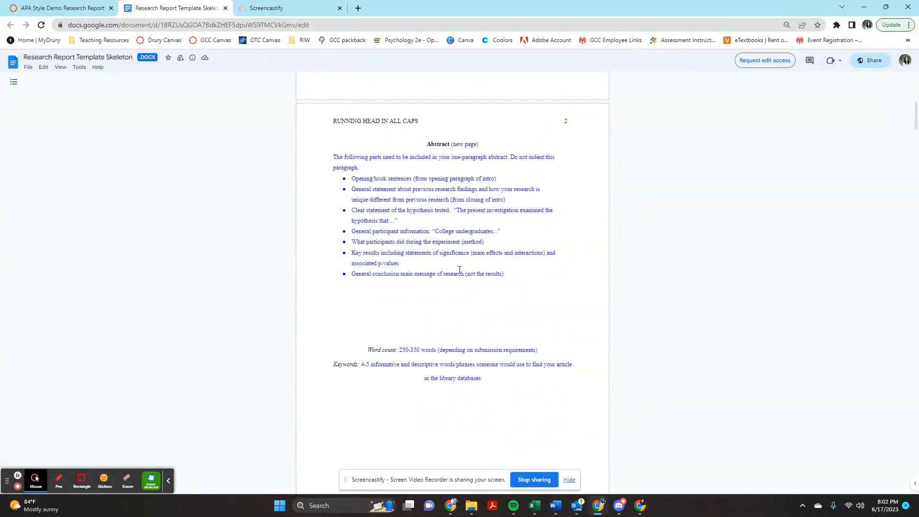
pyautogui.scroll(3)
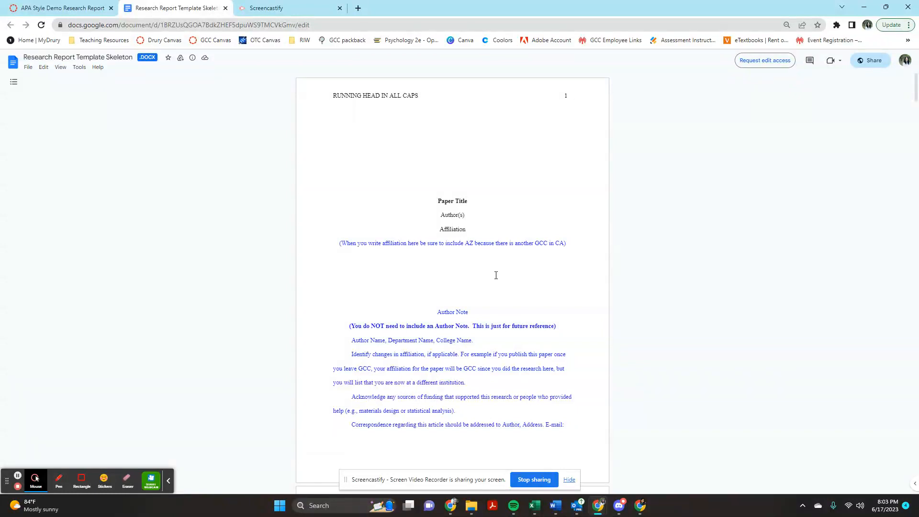
pyautogui.moveTo(379, 165)
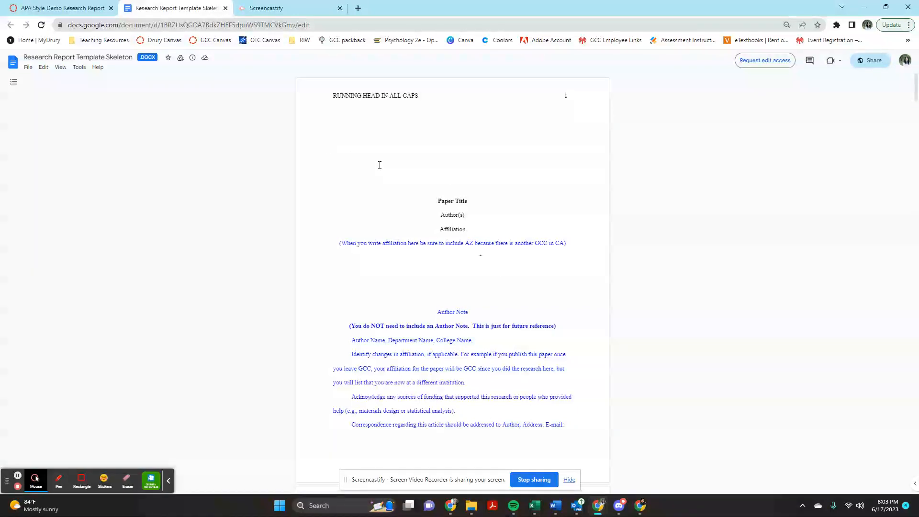
pyautogui.click(334, 149)
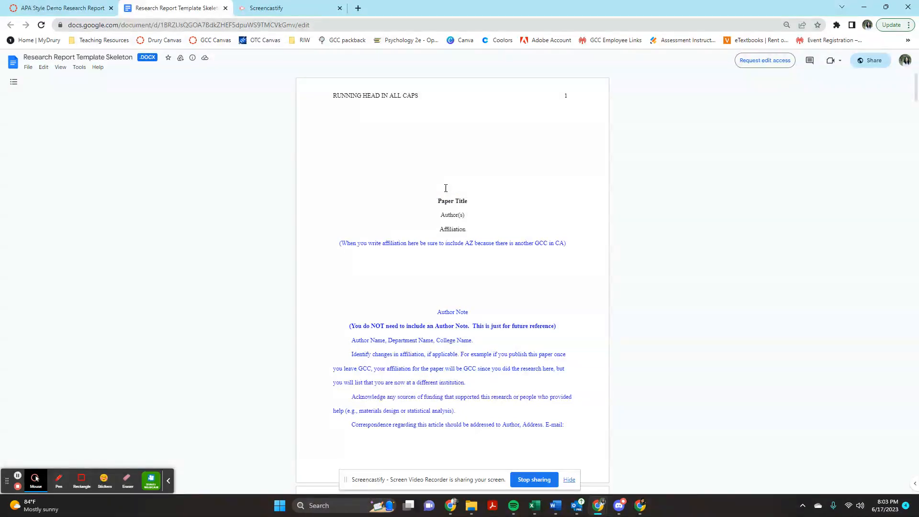
pyautogui.moveTo(466, 245)
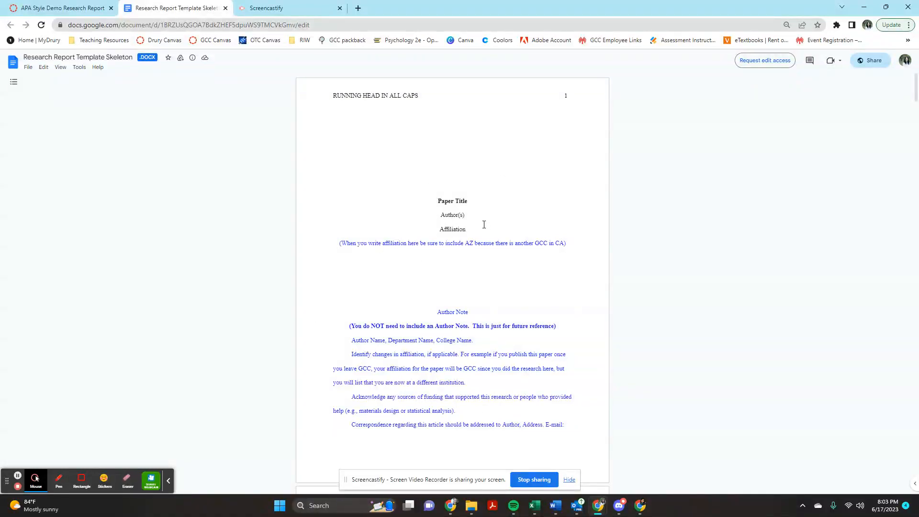
pyautogui.moveTo(553, 263)
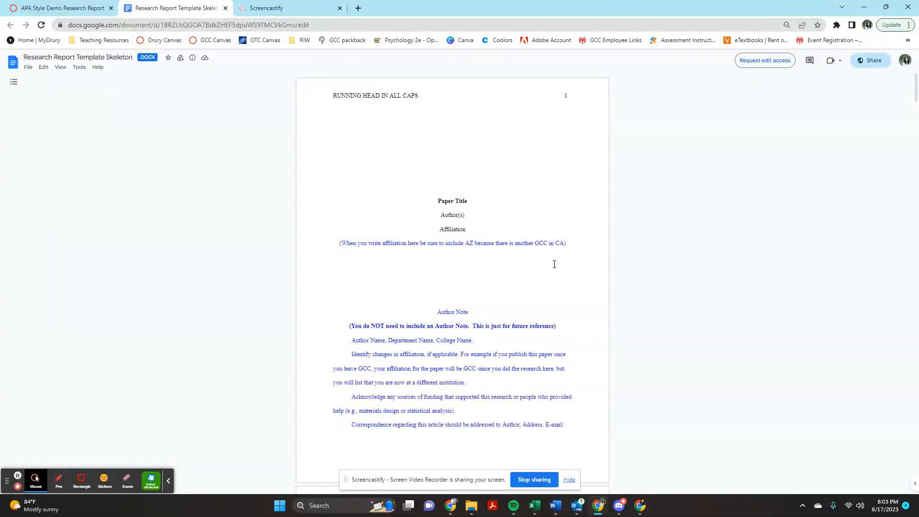
pyautogui.moveTo(84, 72)
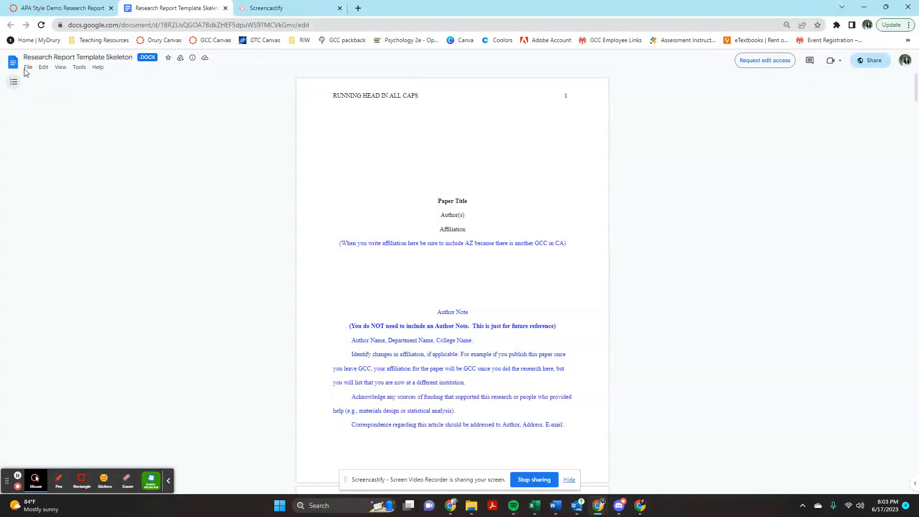
pyautogui.click(26, 67)
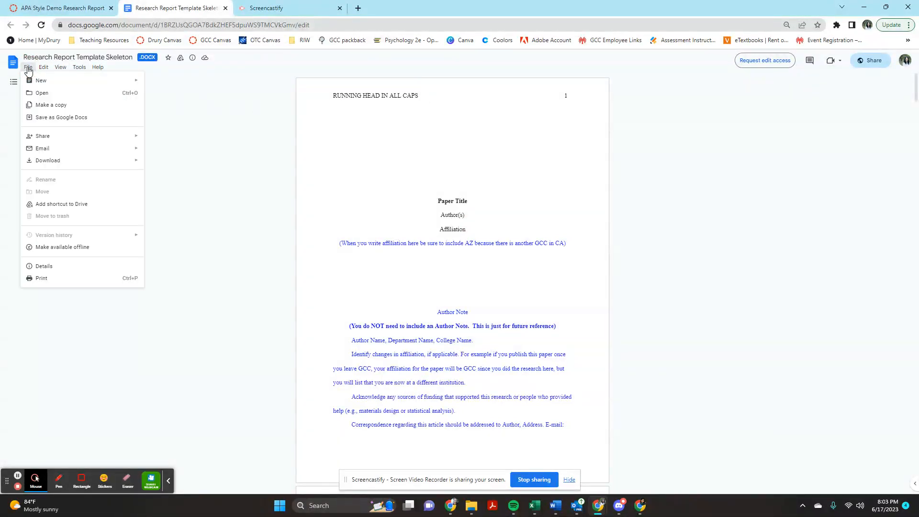
pyautogui.moveTo(70, 104)
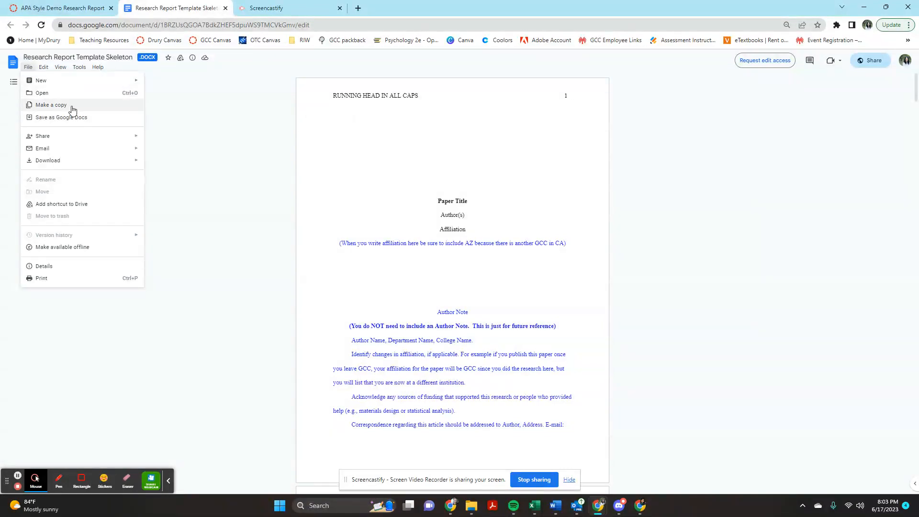
pyautogui.click(51, 105)
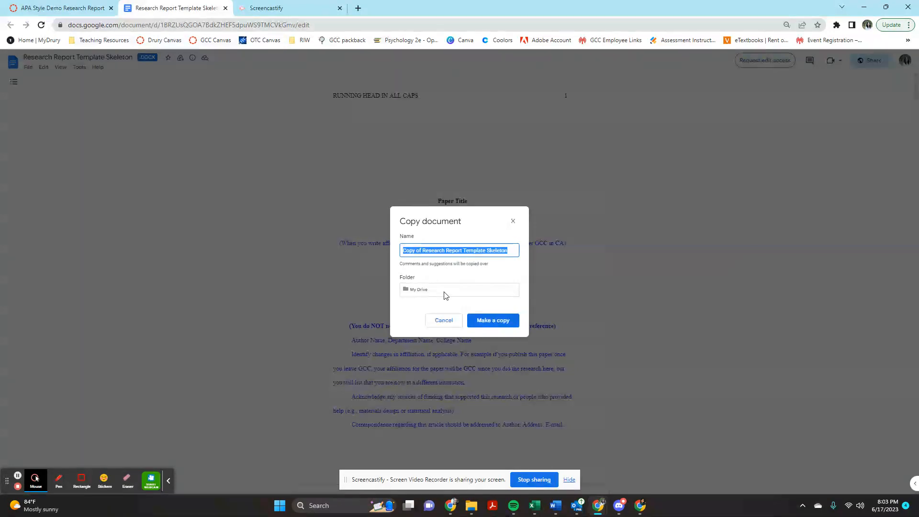
pyautogui.moveTo(418, 292)
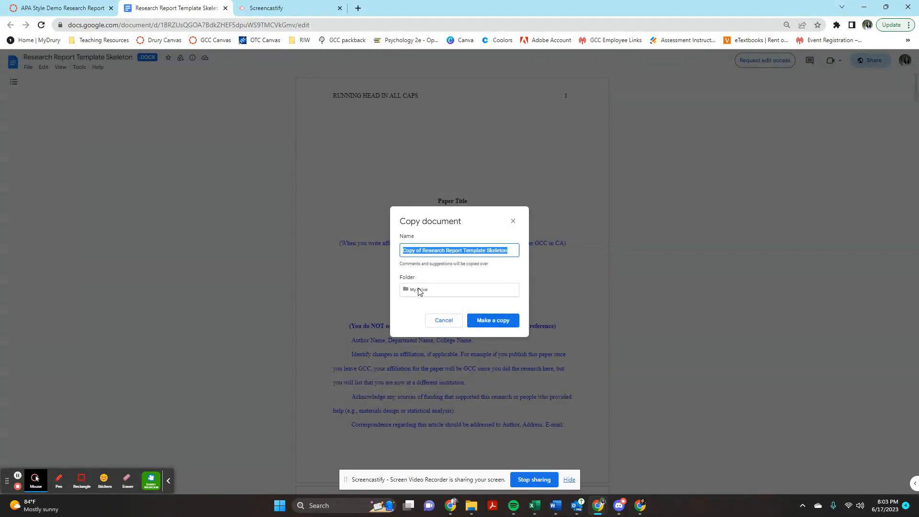
pyautogui.moveTo(449, 293)
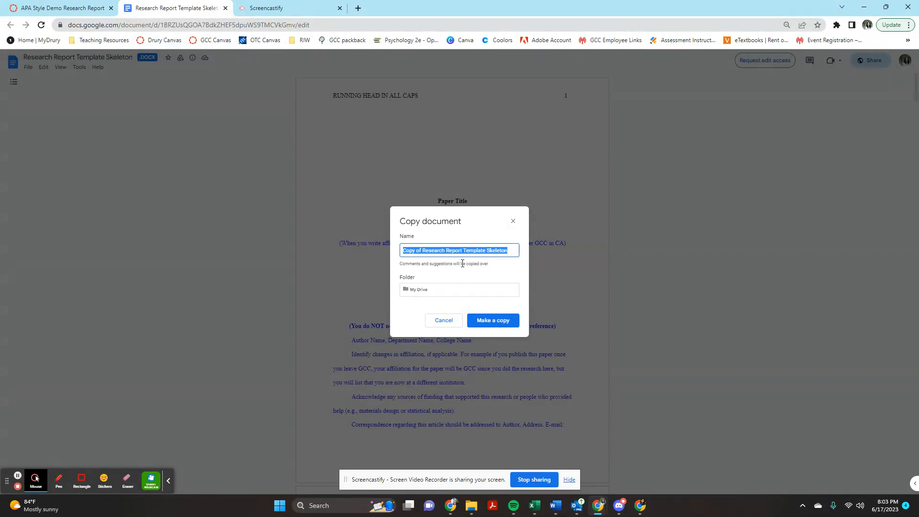
pyautogui.moveTo(455, 294)
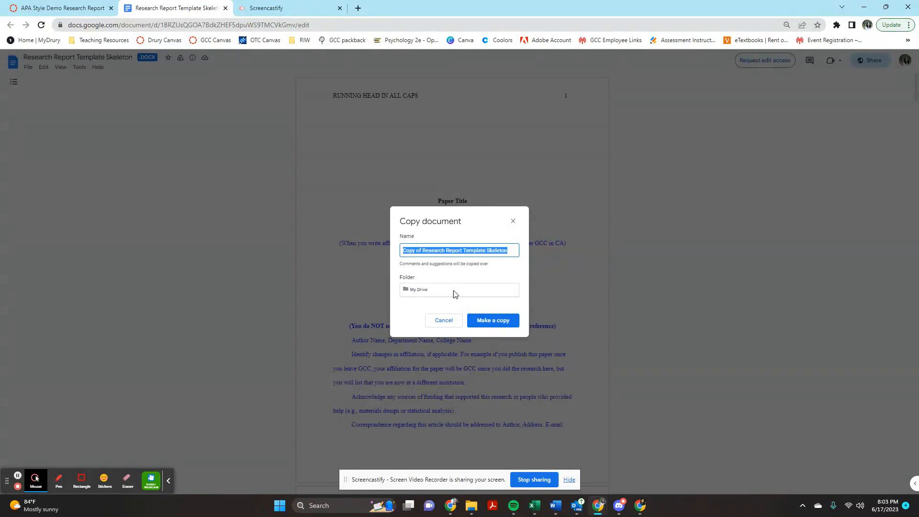
# - Set My Drive as the copy's destination, abandoning the new 'Psyc 290' folder
pyautogui.click(458, 289)
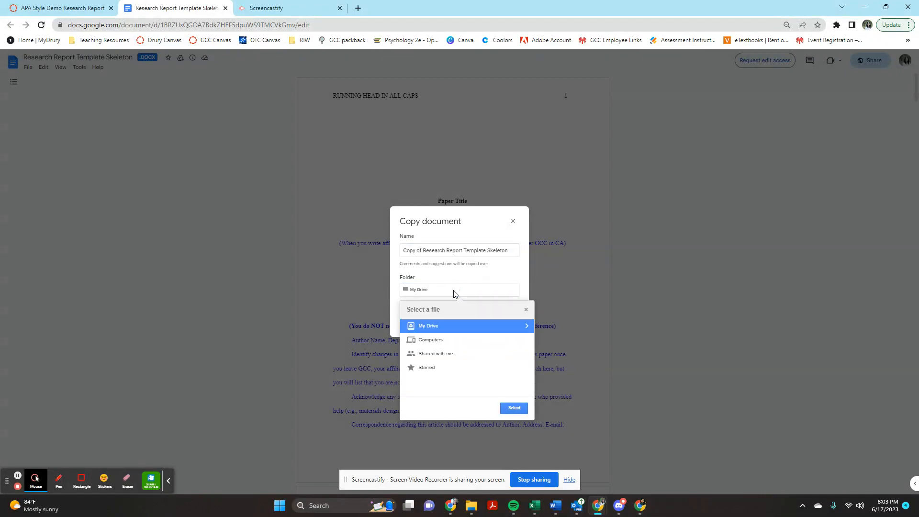
pyautogui.moveTo(437, 326)
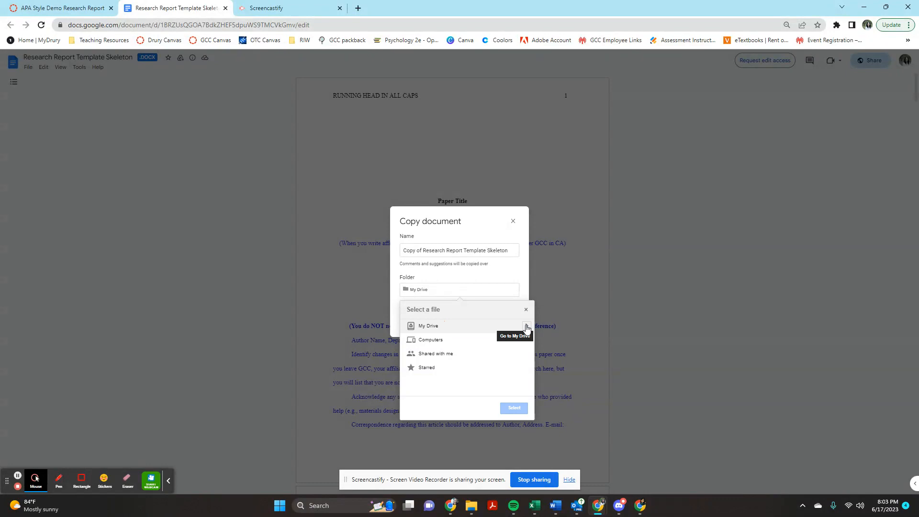
pyautogui.click(427, 326)
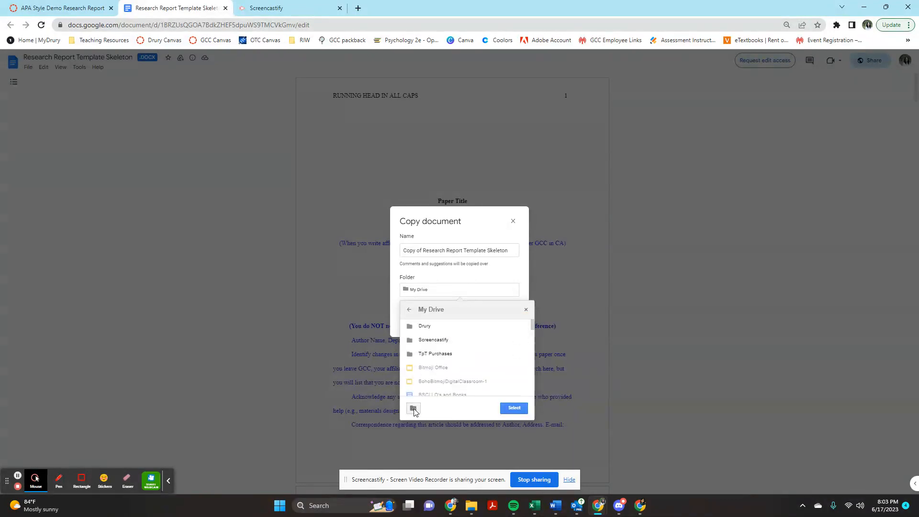
pyautogui.moveTo(413, 408)
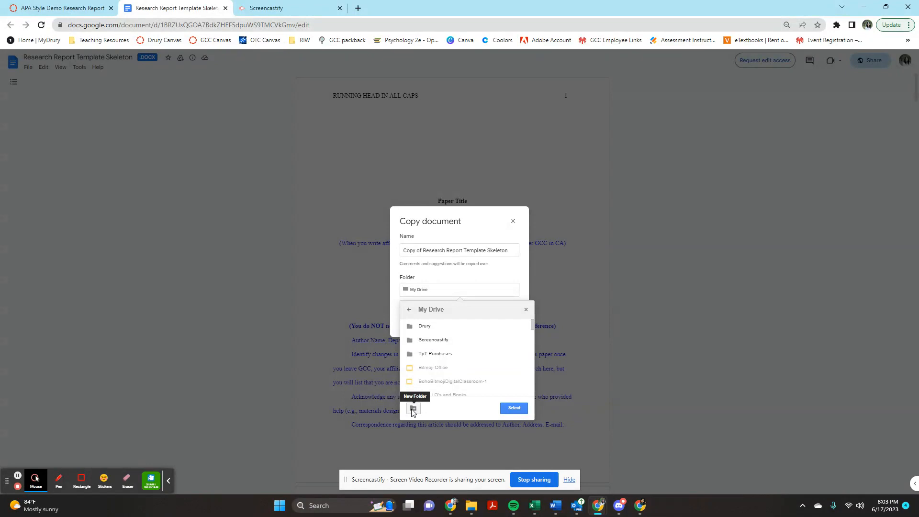
pyautogui.click(413, 408)
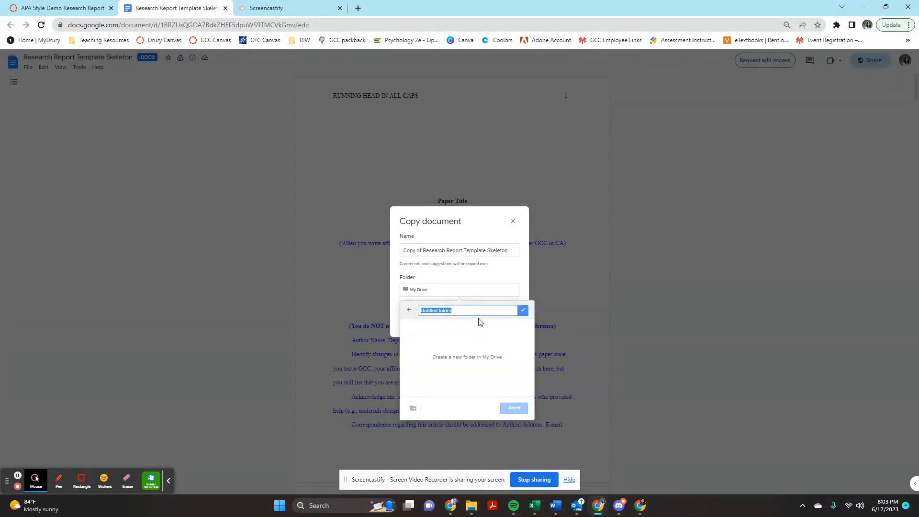
pyautogui.write('Psyc')
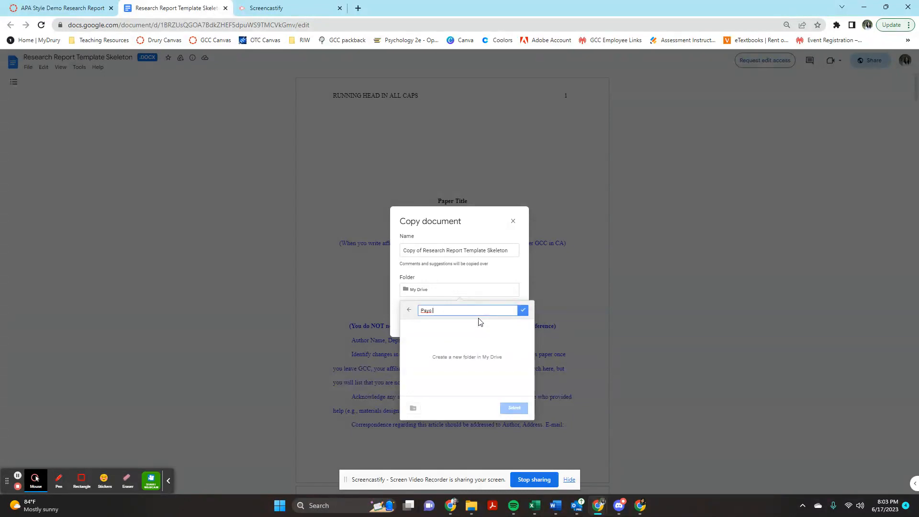
pyautogui.write('290')
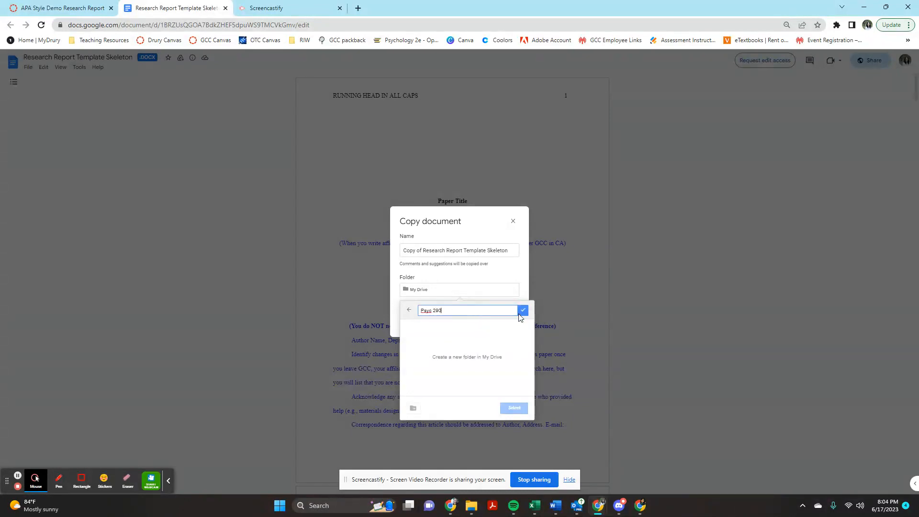
pyautogui.moveTo(473, 314)
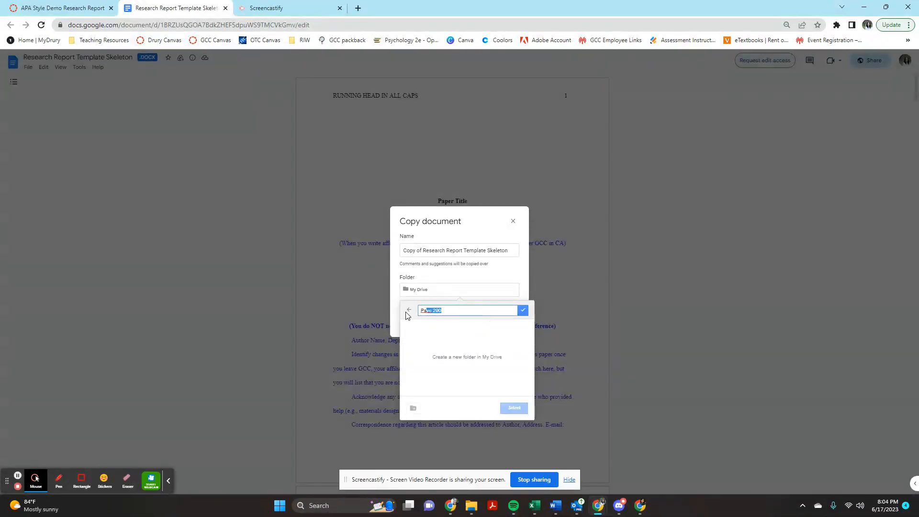
pyautogui.click(408, 310)
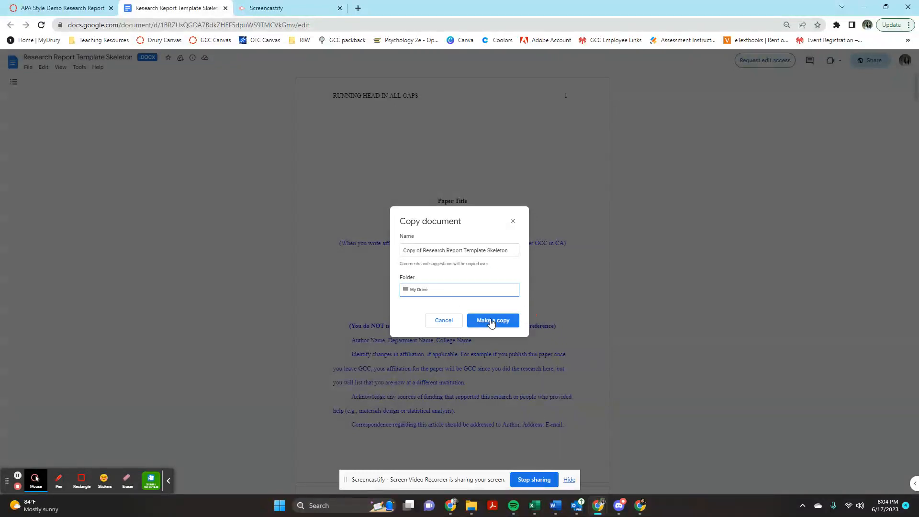
# - Create 'Copy of Research Report Template Skeleton' and scroll through it in its new tab
pyautogui.click(492, 320)
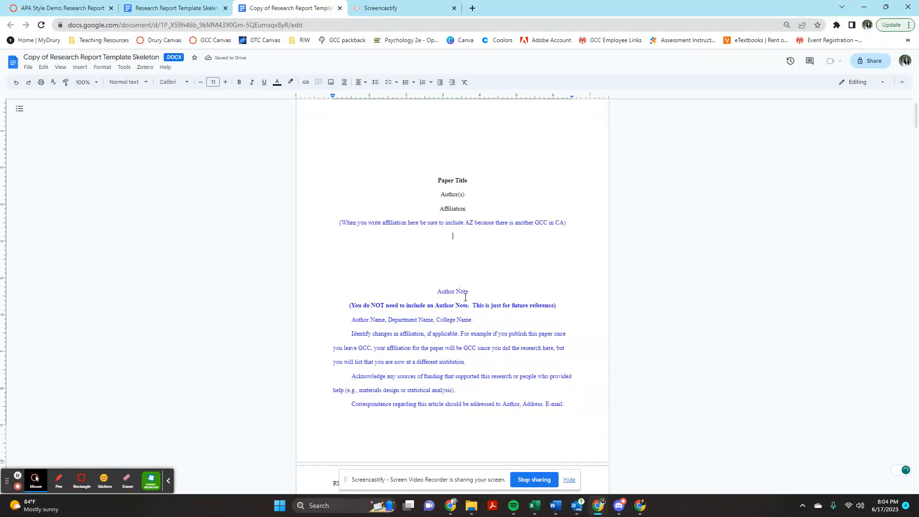
pyautogui.scroll(-3)
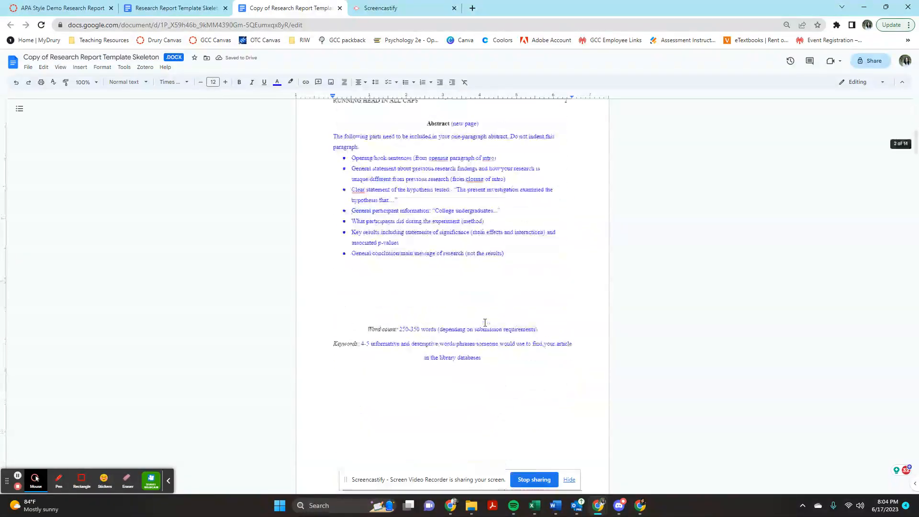
pyautogui.scroll(3)
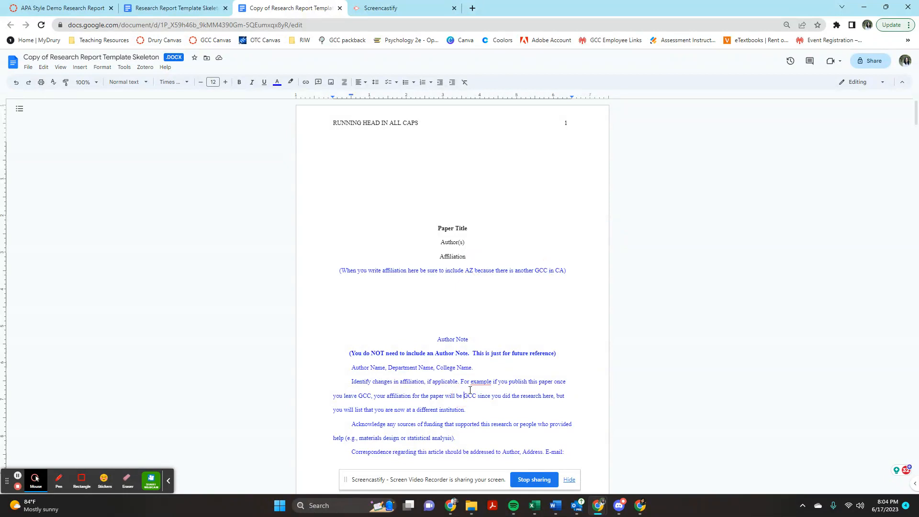
pyautogui.click(28, 67)
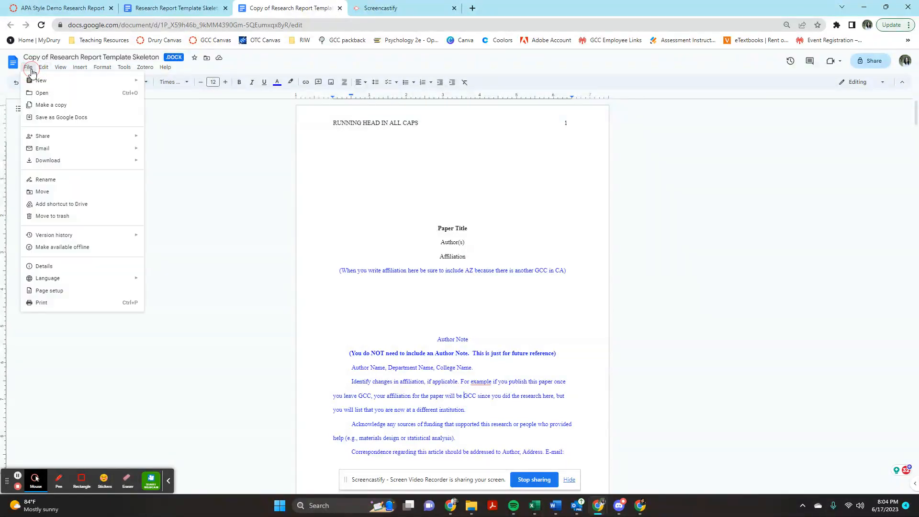
pyautogui.moveTo(60, 160)
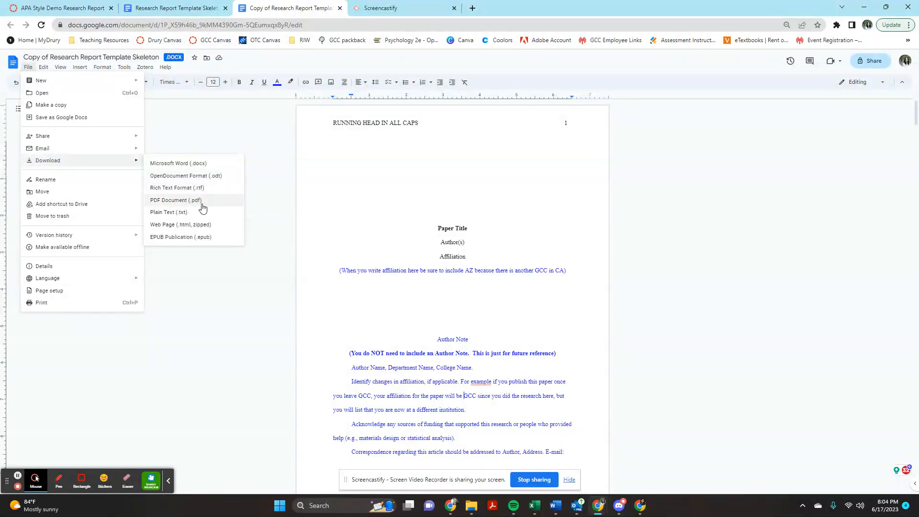
pyautogui.moveTo(75, 305)
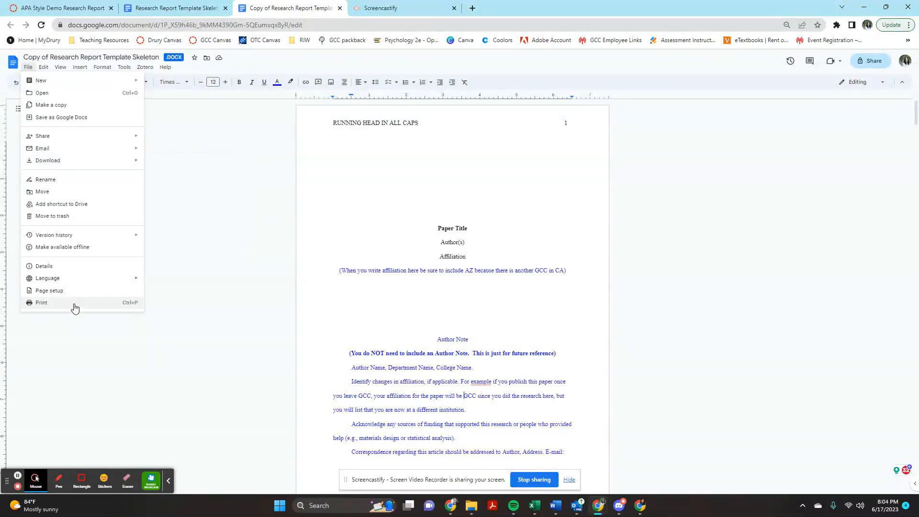
pyautogui.click(41, 302)
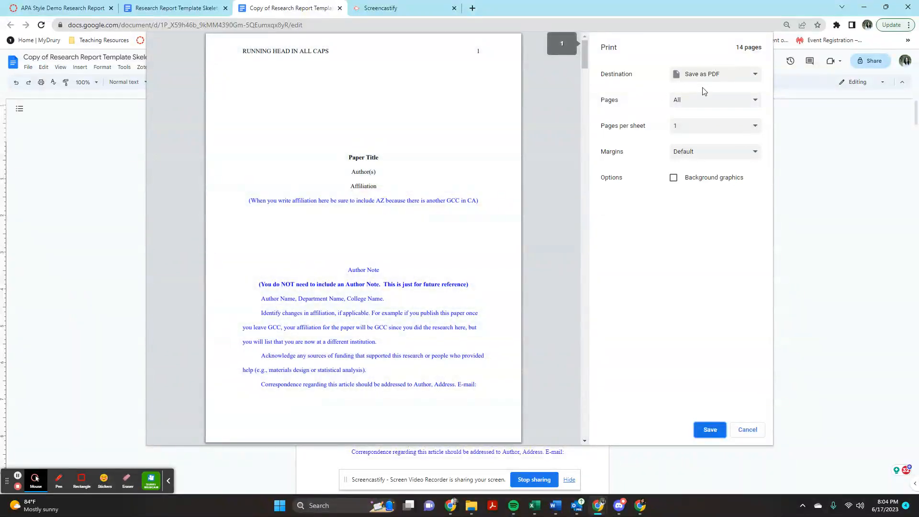
pyautogui.click(747, 429)
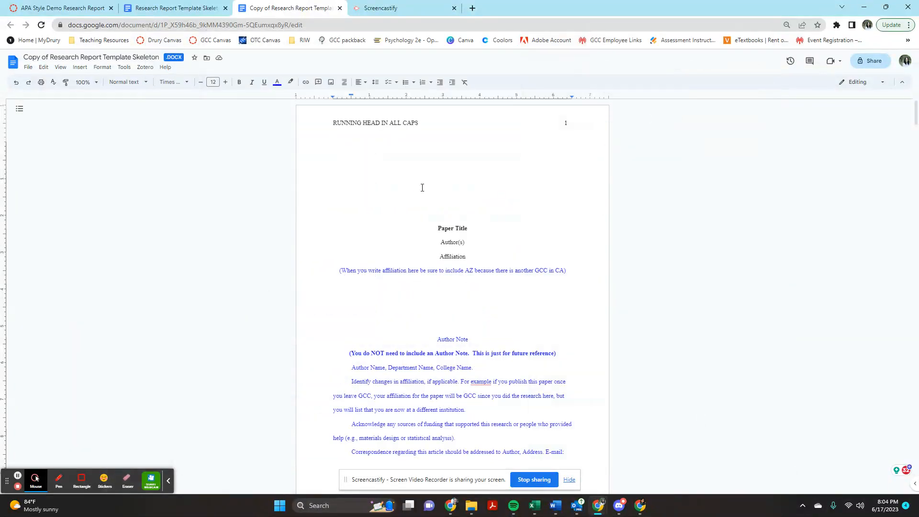
pyautogui.moveTo(490, 251)
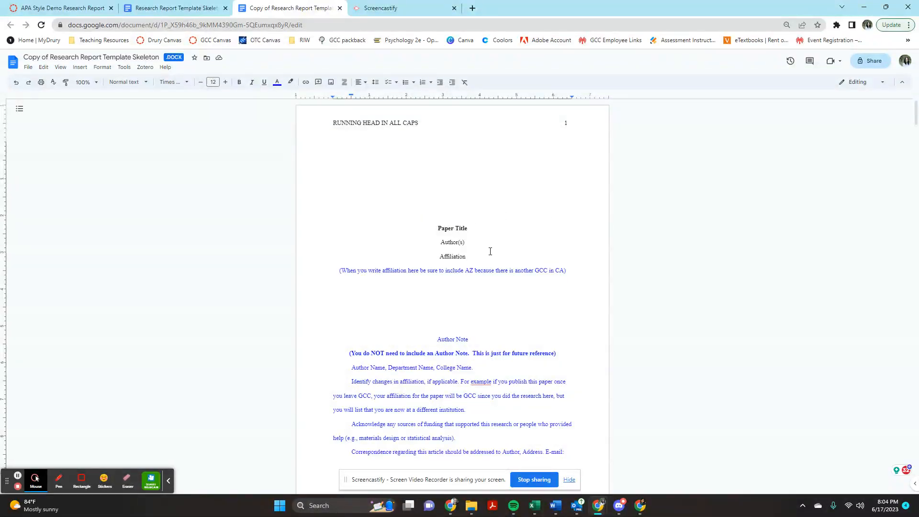
pyautogui.click(452, 298)
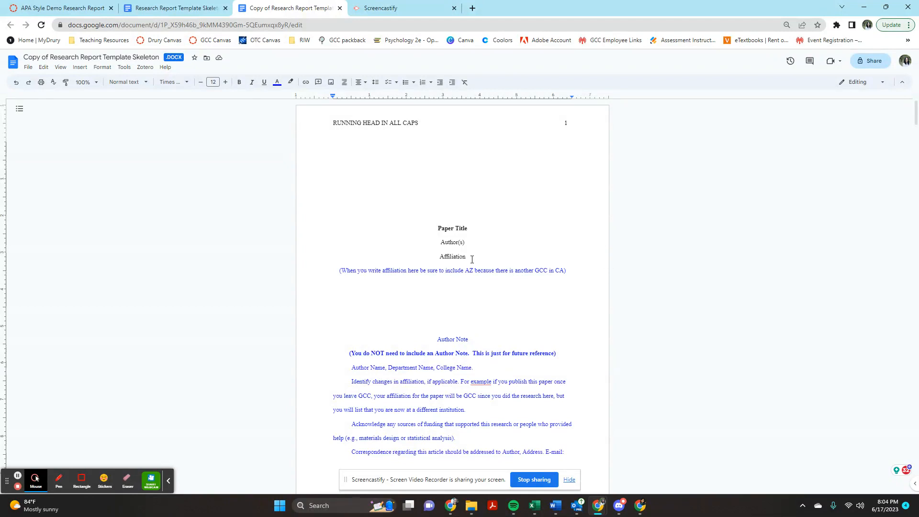
pyautogui.moveTo(397, 253)
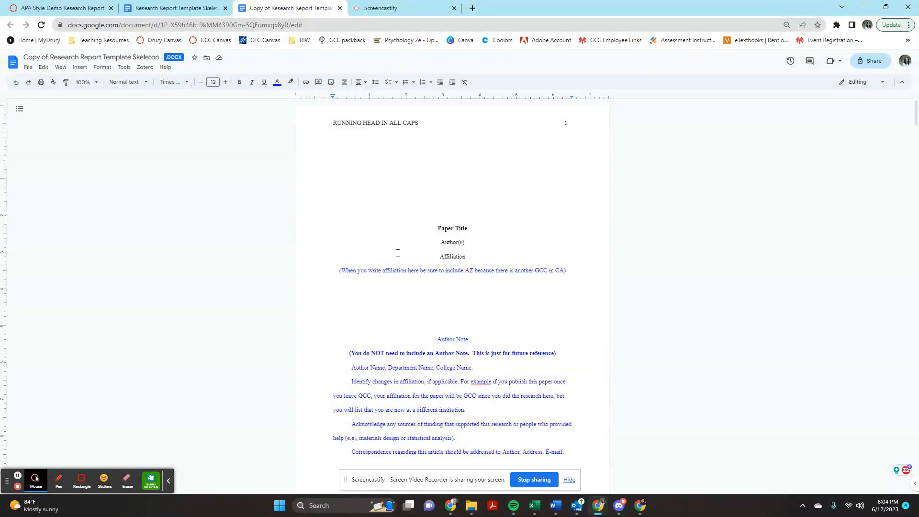